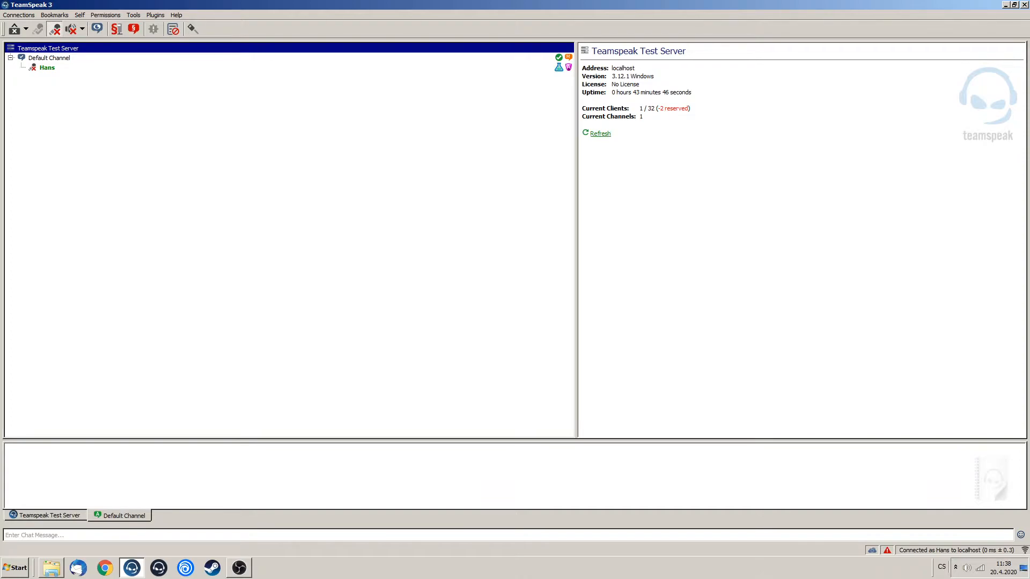
- Review the Server Owner and Teamspeak Moderator group members in server group permissions
{"action": "left_click", "coordinate": [104, 14]}
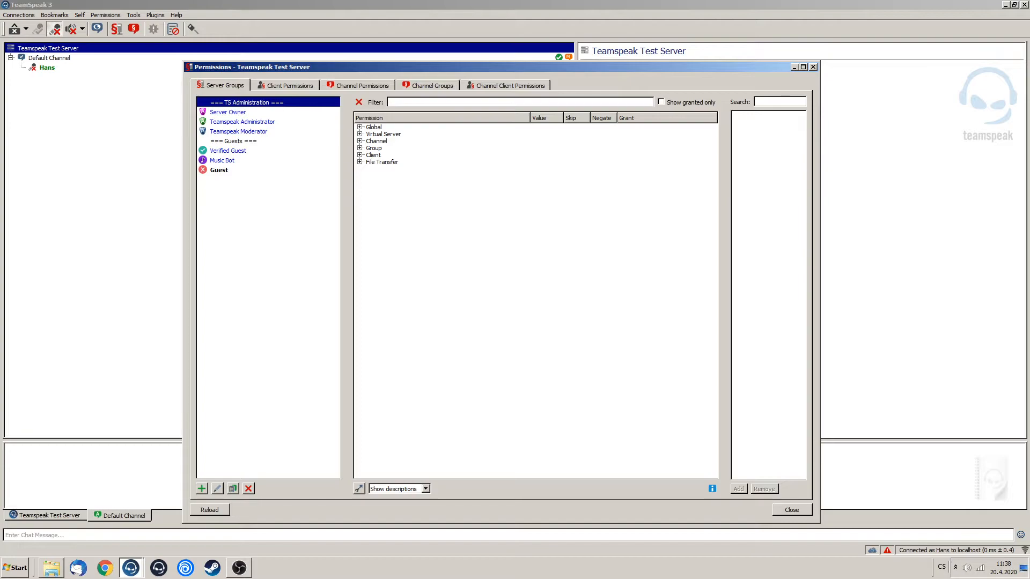
{"action": "left_click", "coordinate": [228, 112]}
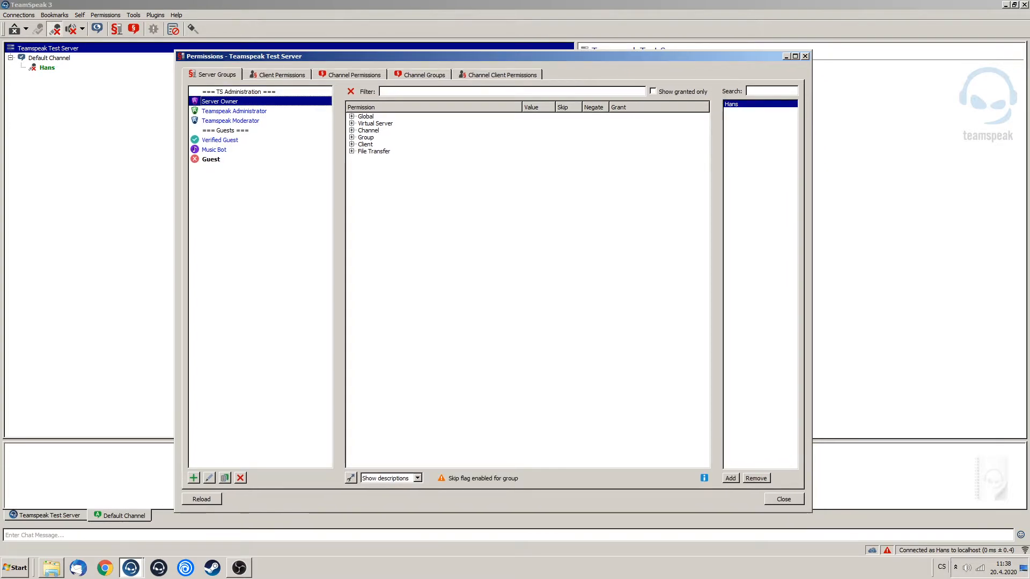
{"action": "mouse_move", "coordinate": [233, 111]}
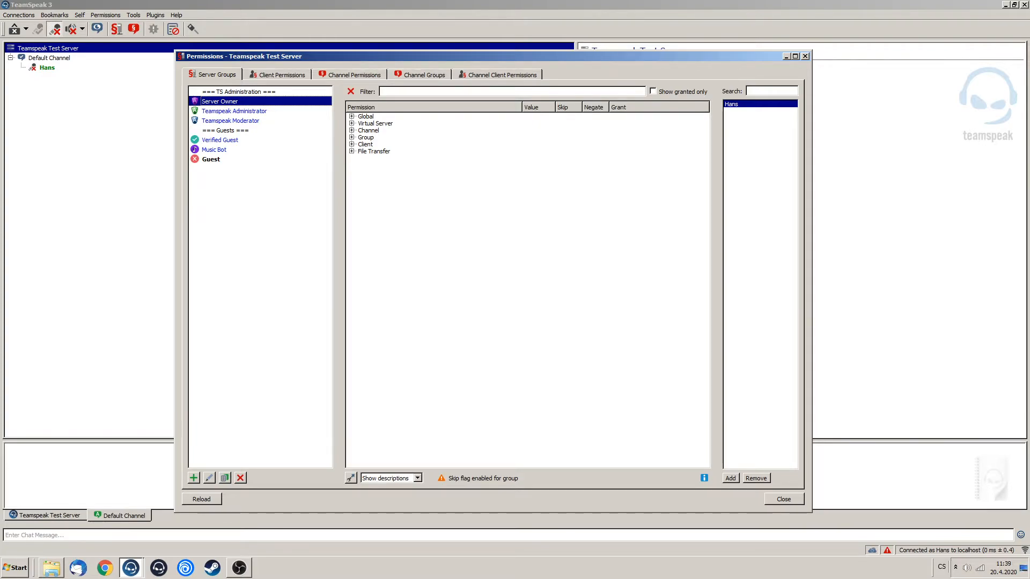
{"action": "mouse_move", "coordinate": [225, 129]}
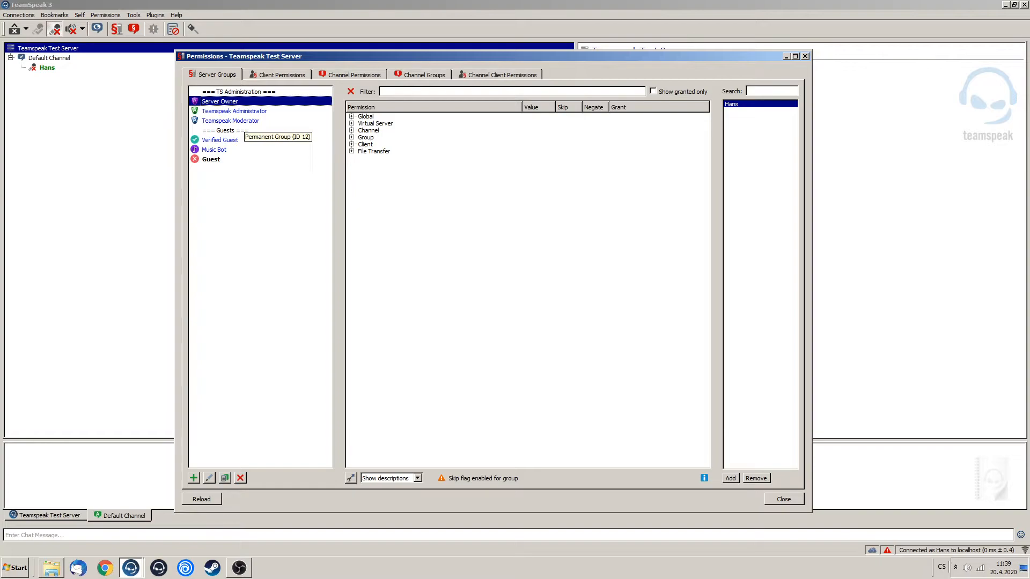
{"action": "left_click", "coordinate": [229, 120]}
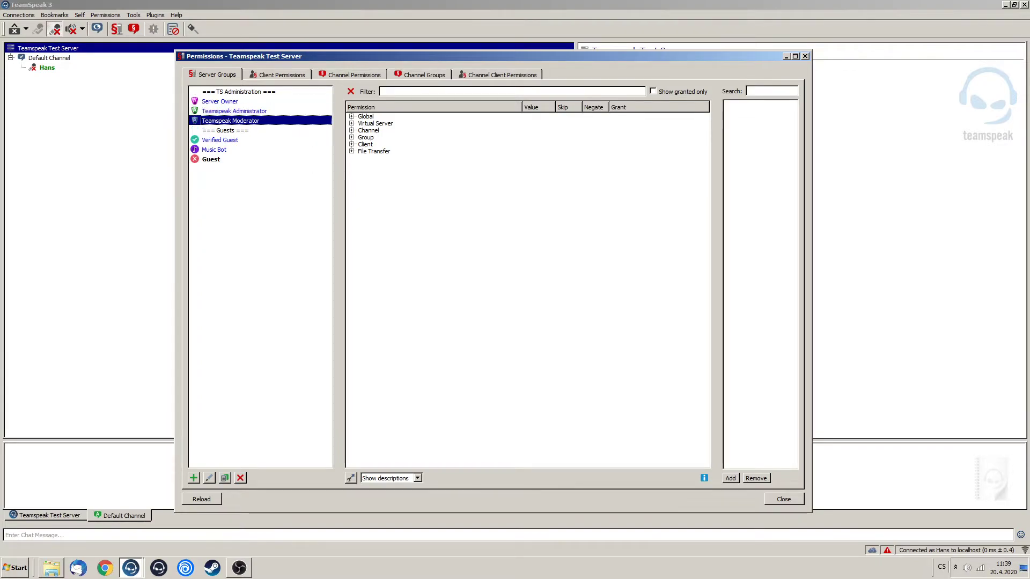
{"action": "left_click", "coordinate": [219, 101]}
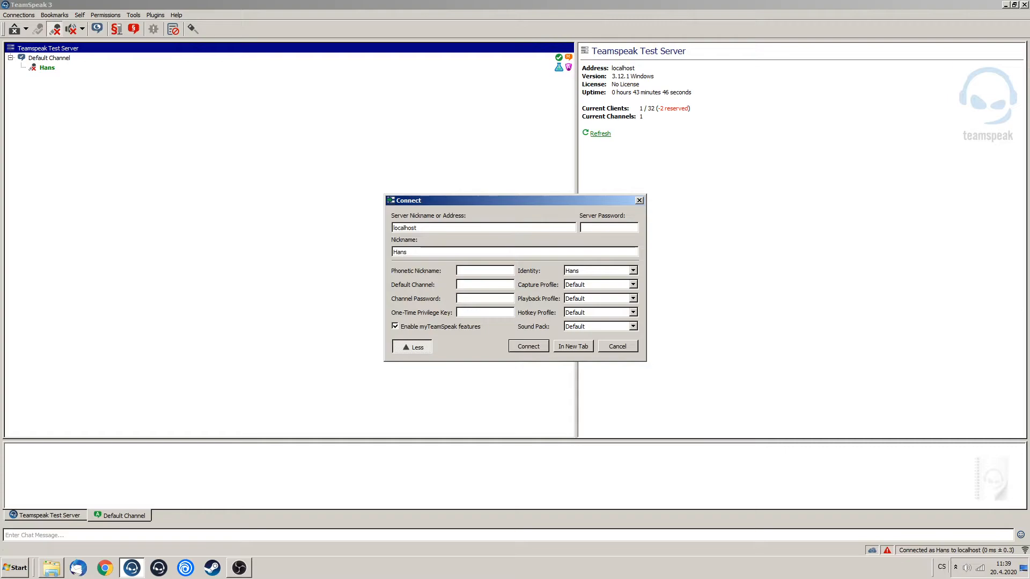
- Connect the Boler identity in a new tab and view Boler's and Hans's details
{"action": "left_click", "coordinate": [597, 270]}
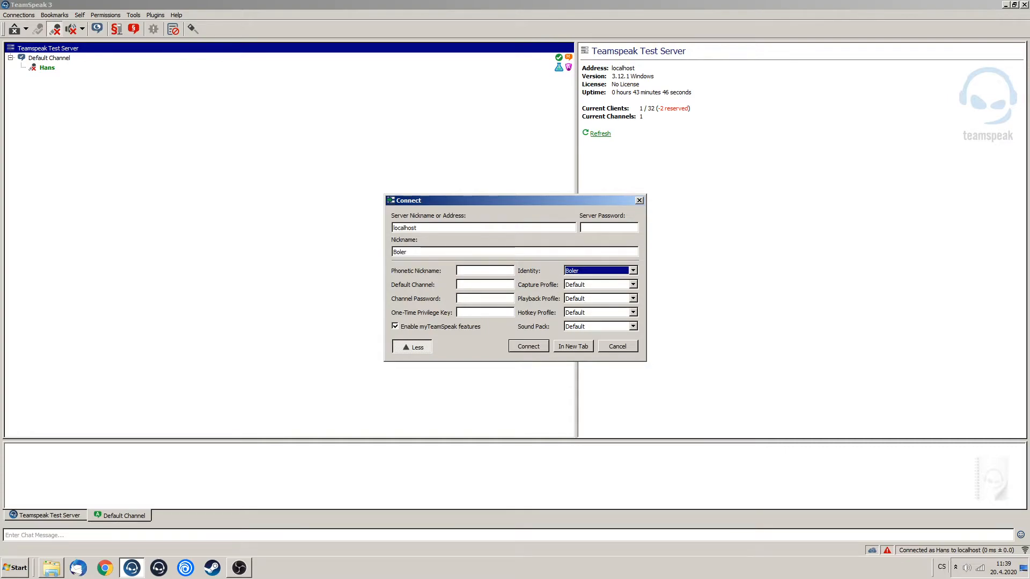
{"action": "left_click", "coordinate": [571, 346]}
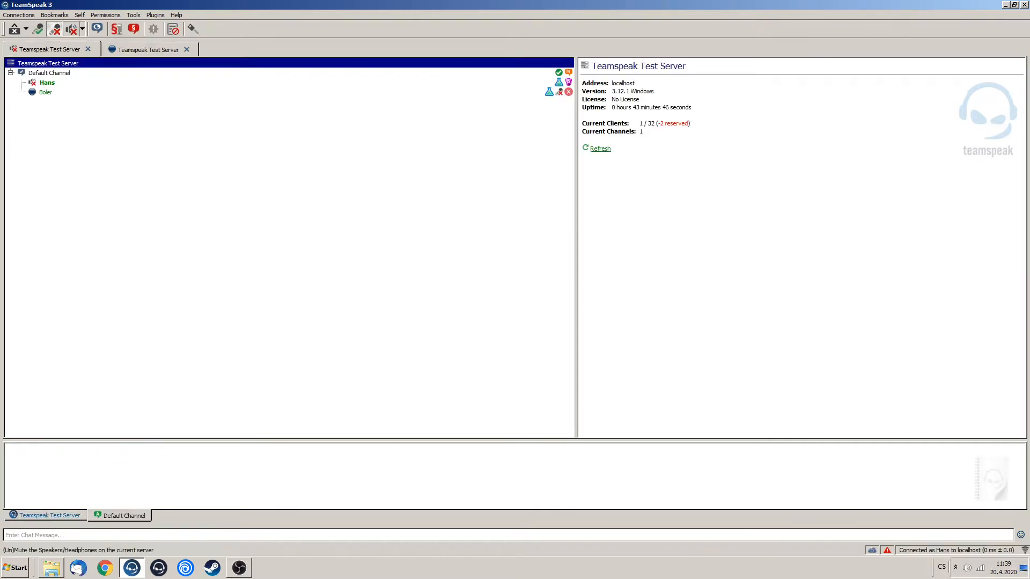
{"action": "left_click", "coordinate": [45, 91]}
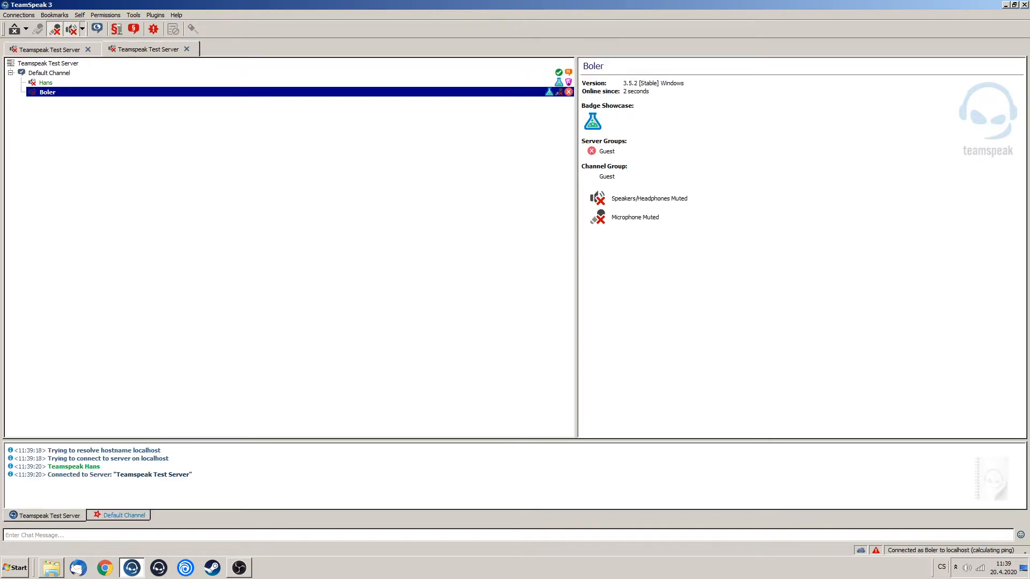
{"action": "left_click", "coordinate": [46, 82]}
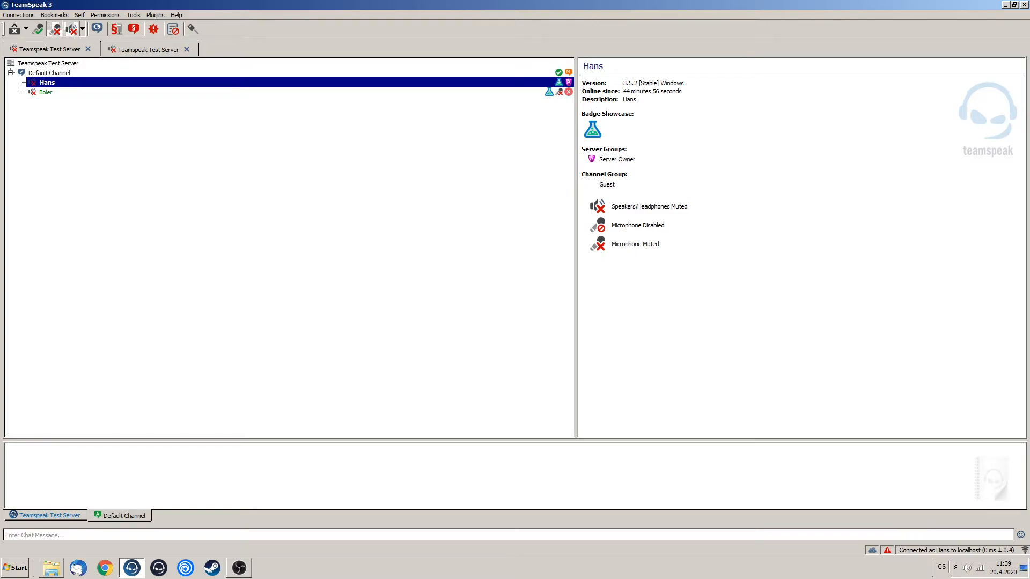
- Add Boler to Server Owner from Hans's menu, then switch to Boler's tab and its chat history
{"action": "left_click", "coordinate": [45, 92]}
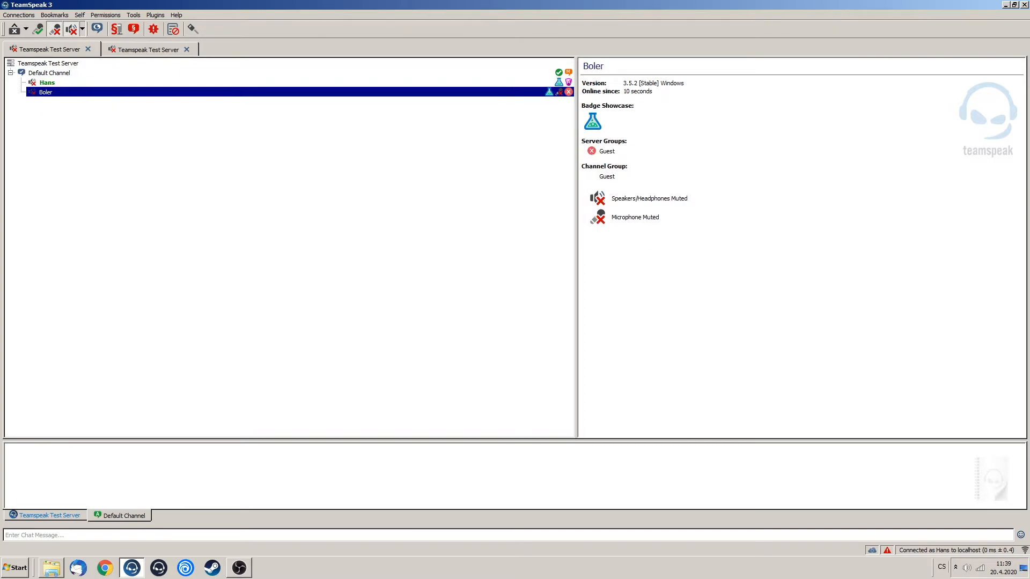
{"action": "right_click", "coordinate": [44, 92]}
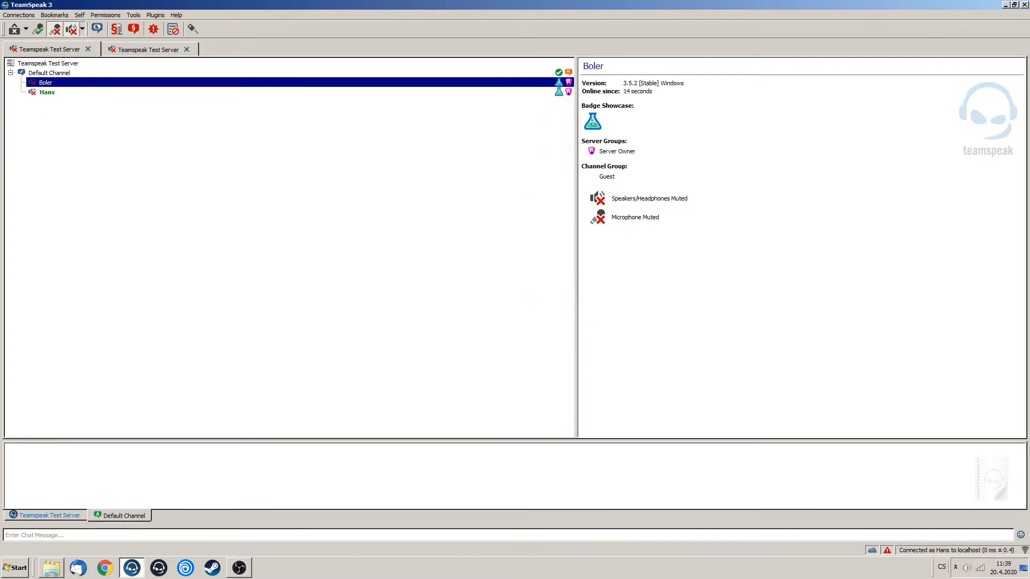
{"action": "left_click", "coordinate": [47, 91]}
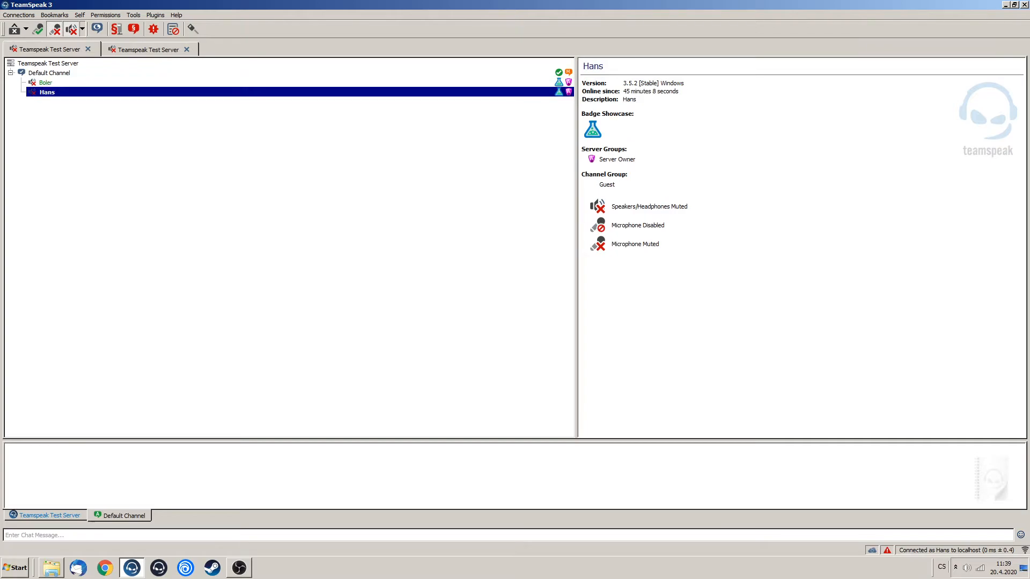
{"action": "mouse_move", "coordinate": [45, 82]}
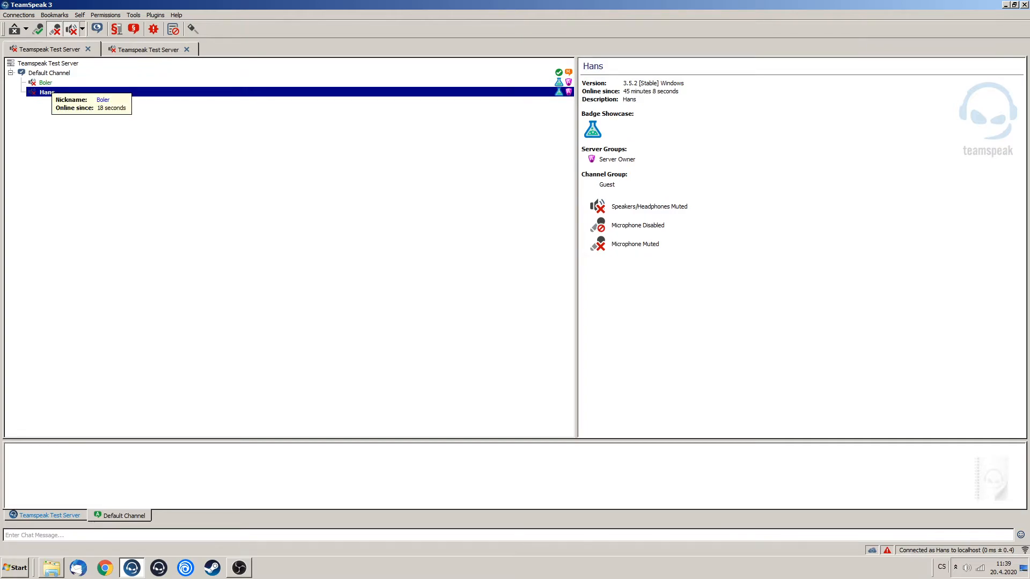
{"action": "left_click", "coordinate": [46, 82]}
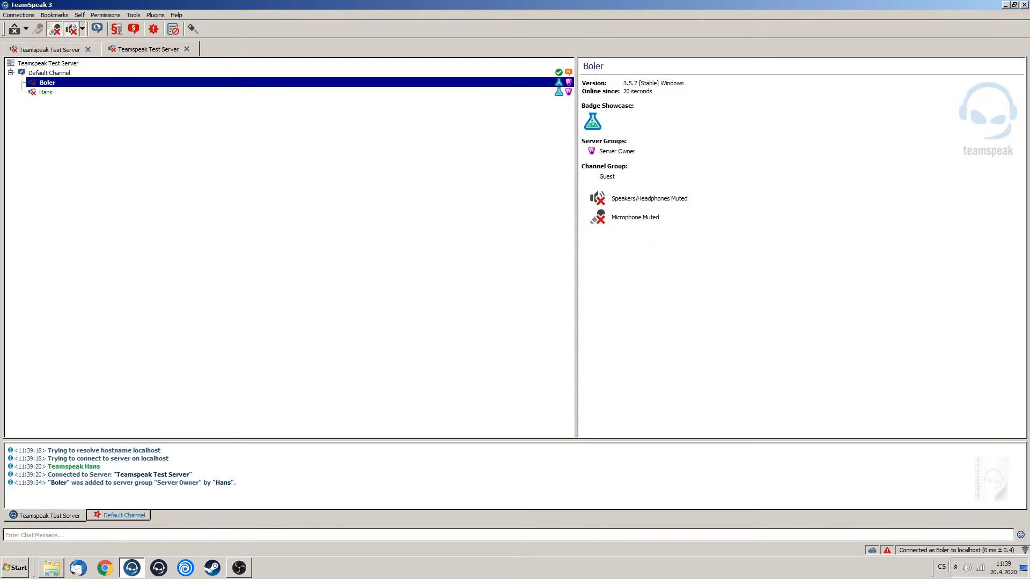
{"action": "left_click", "coordinate": [122, 515]}
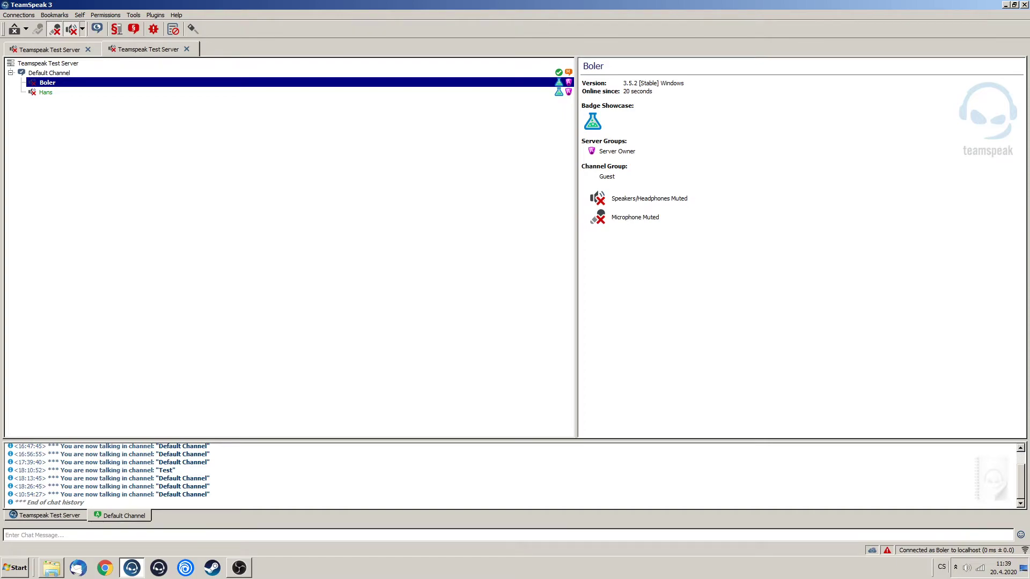
{"action": "mouse_move", "coordinate": [45, 92]}
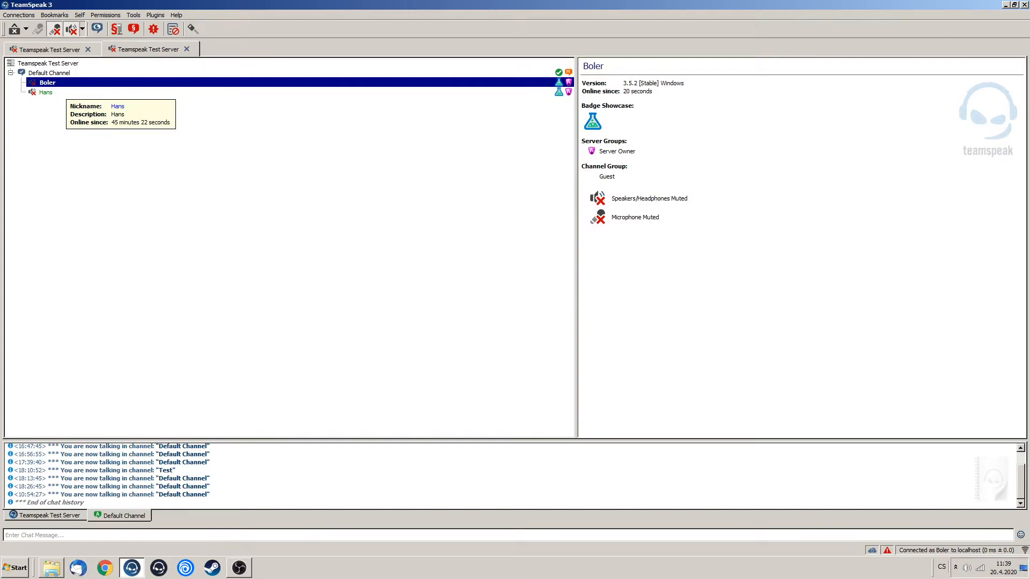
- Open Boler's client permissions, filter for 'mem', and pick Group Member Add Power under Virtual Server
{"action": "right_click", "coordinate": [47, 82]}
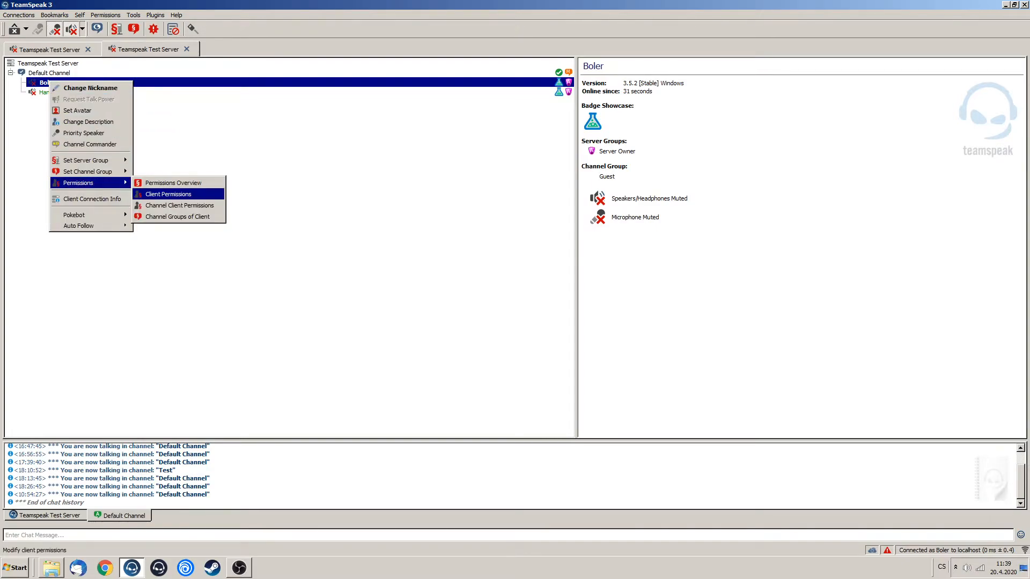
{"action": "left_click", "coordinate": [168, 194]}
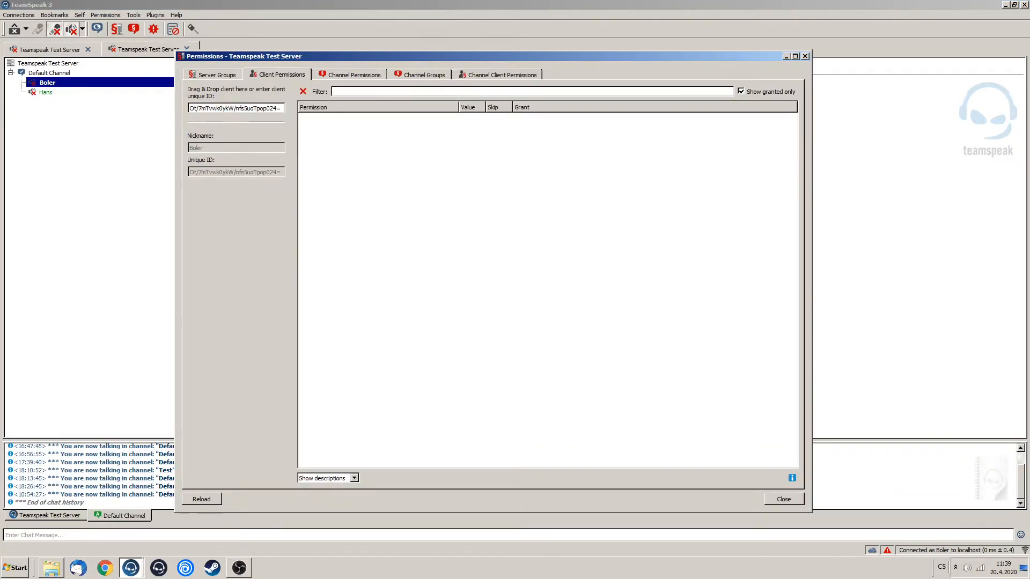
{"action": "type", "text": "me"}
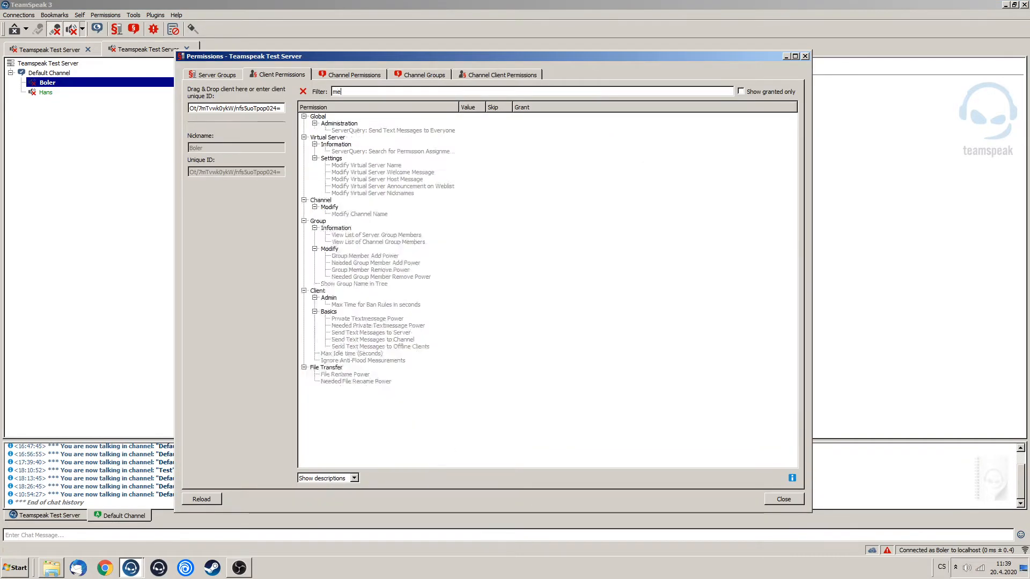
{"action": "type", "text": "m"}
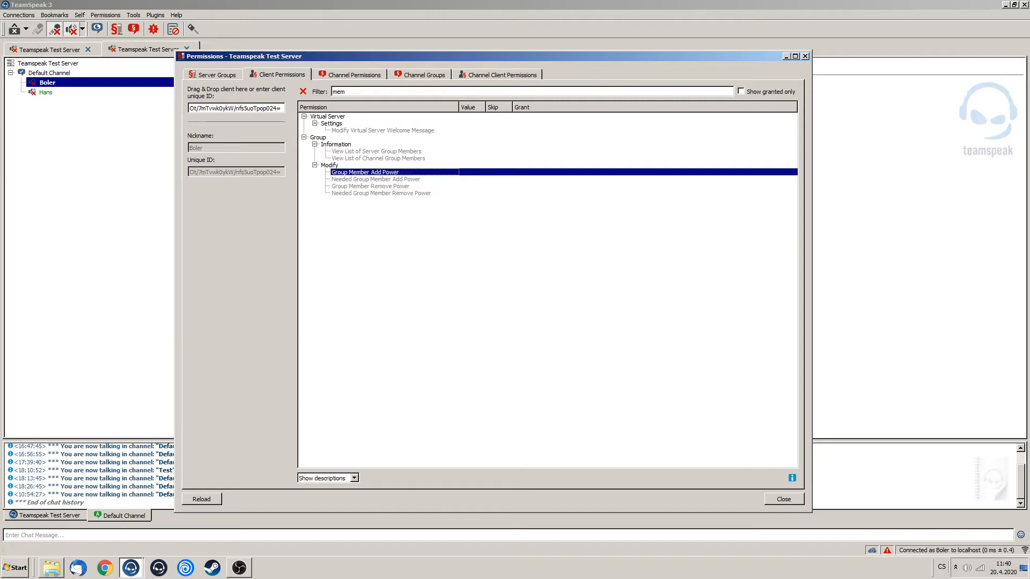
{"action": "left_click", "coordinate": [369, 186]}
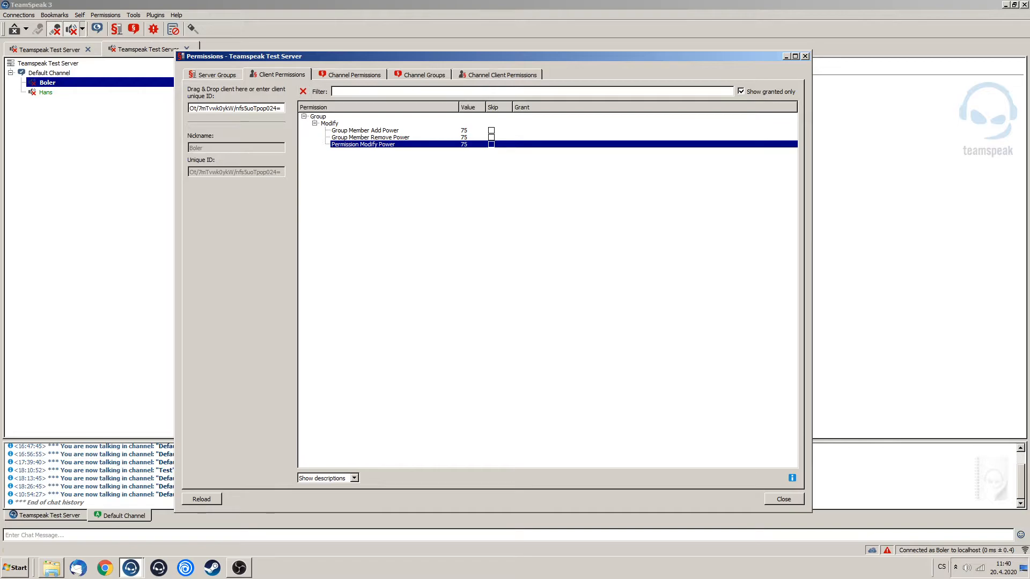
{"action": "left_click", "coordinate": [740, 91]}
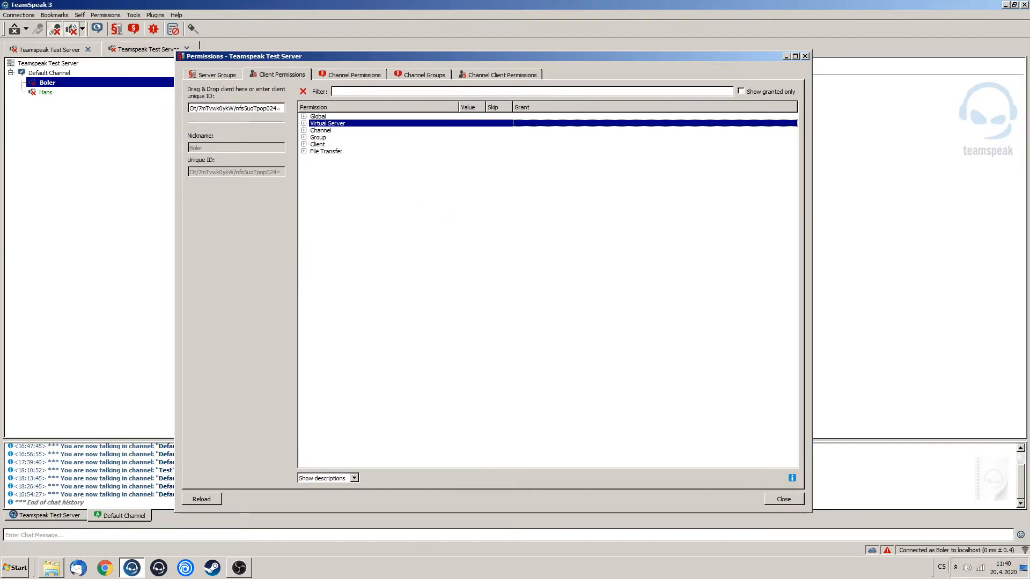
- Close the permissions window and put Boler in the Server Owner group
{"action": "left_click", "coordinate": [783, 499]}
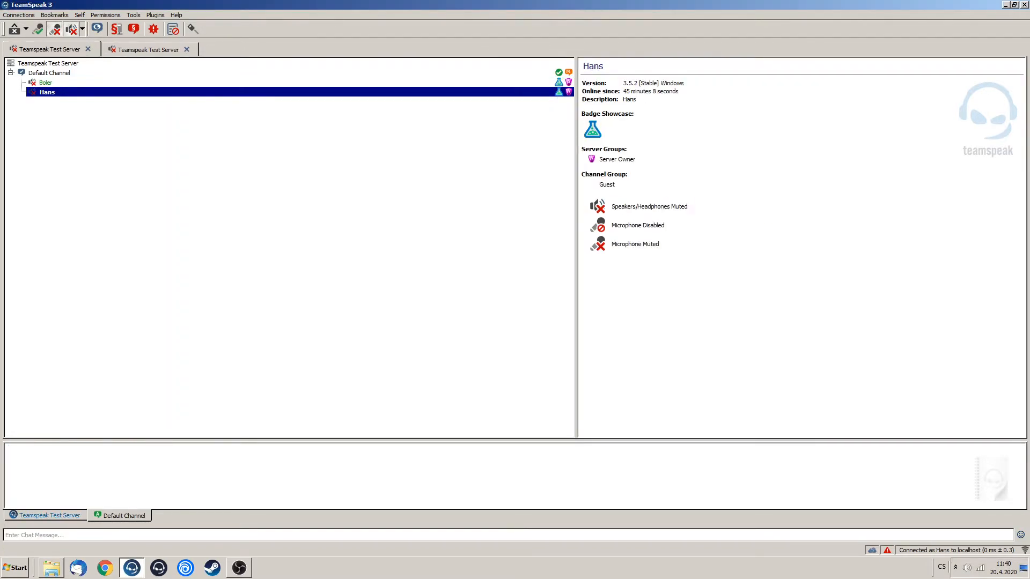
{"action": "right_click", "coordinate": [45, 82]}
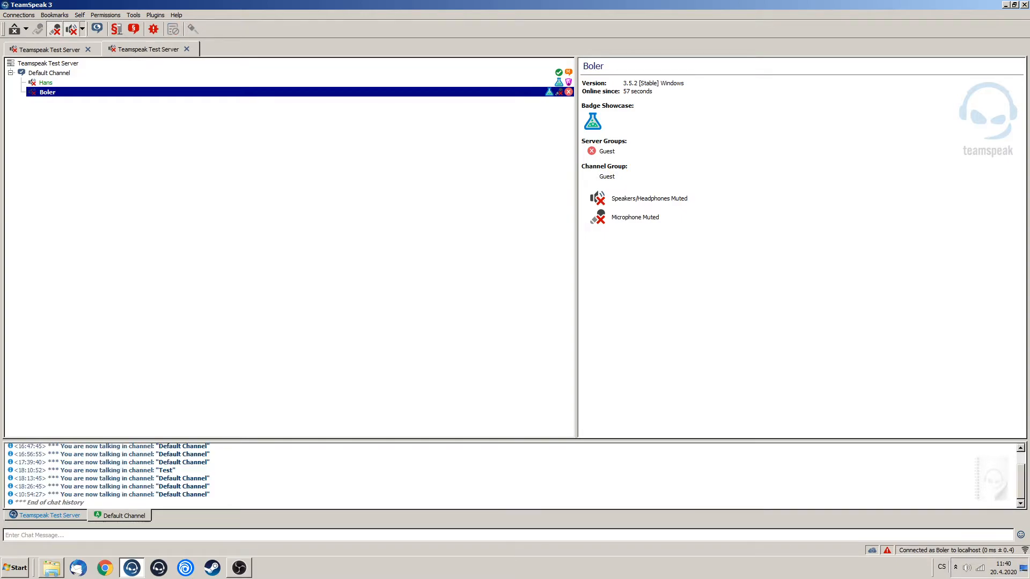
{"action": "right_click", "coordinate": [47, 91]}
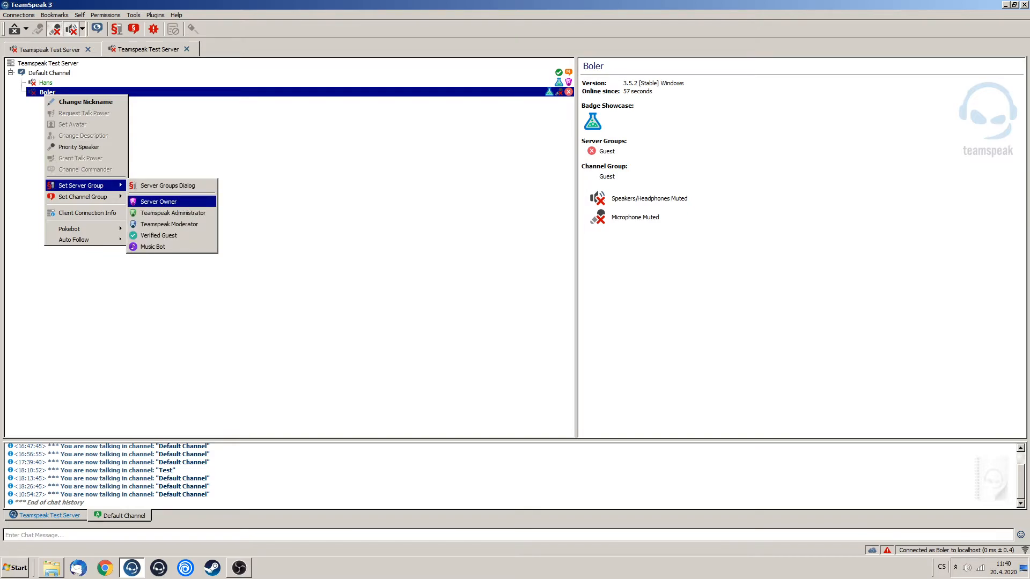
{"action": "left_click", "coordinate": [159, 201]}
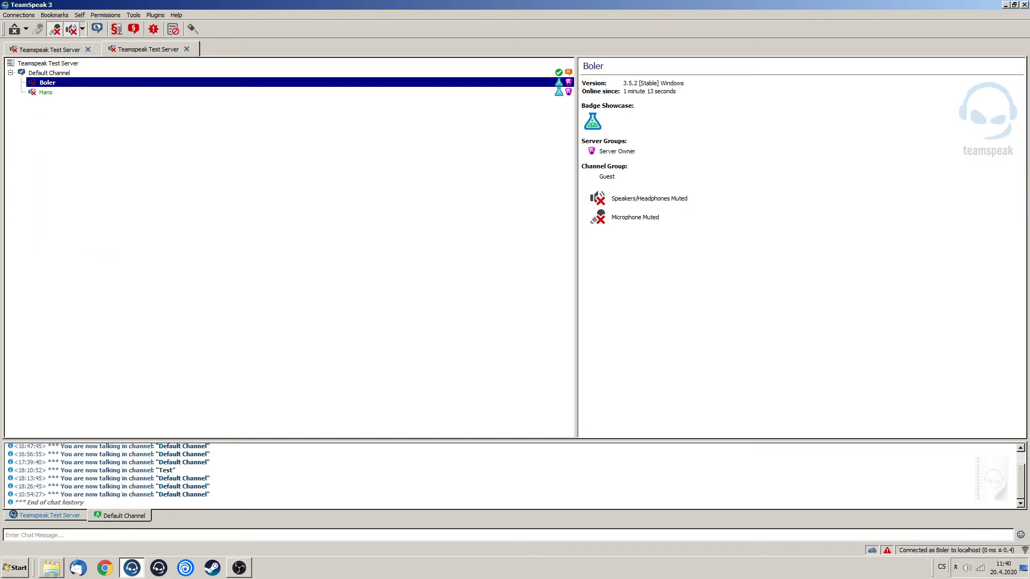
- Remove Hans from the Server Owner group and confirm he is now Guest
{"action": "left_click", "coordinate": [46, 91]}
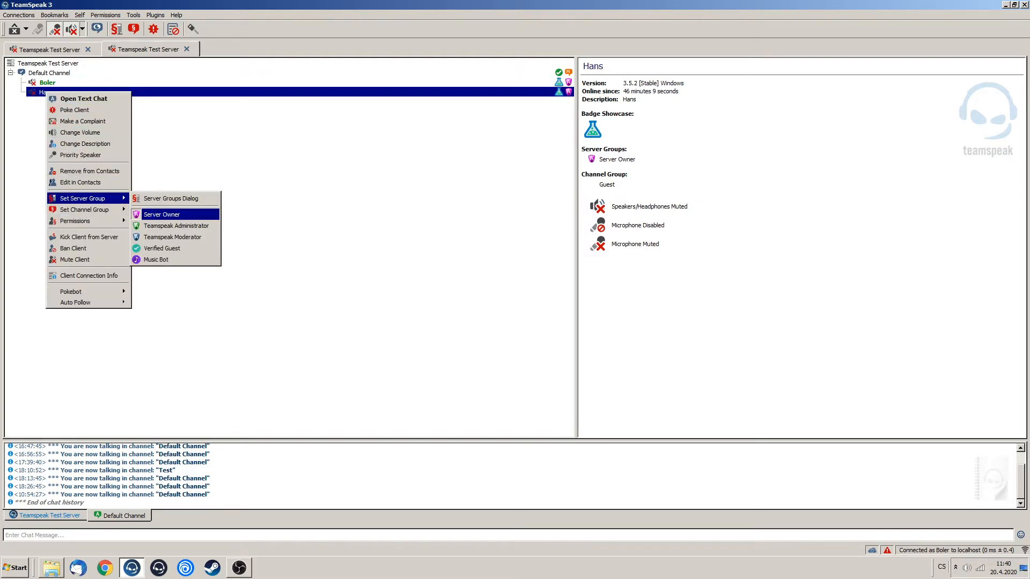
{"action": "left_click", "coordinate": [161, 214]}
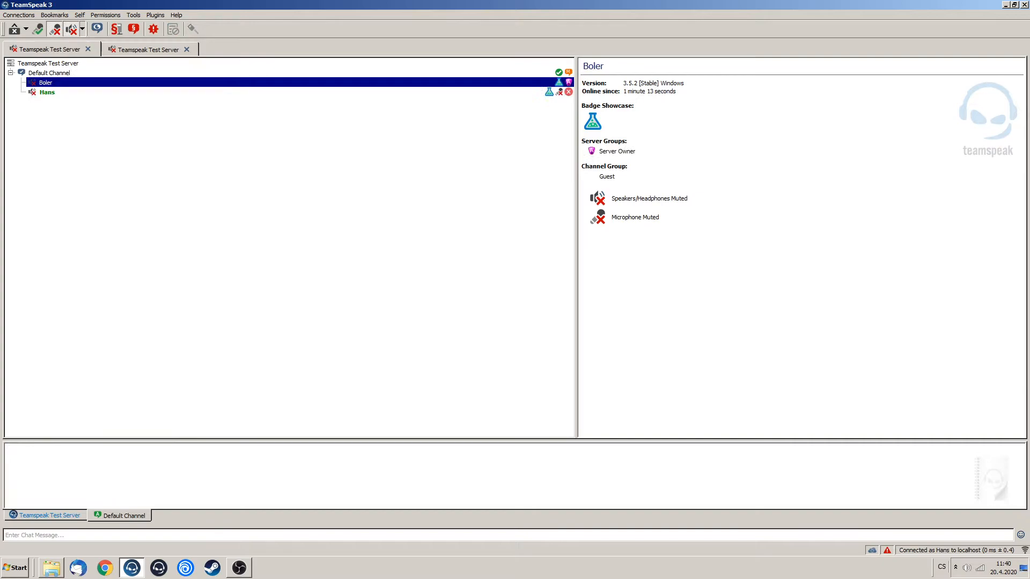
{"action": "right_click", "coordinate": [47, 92]}
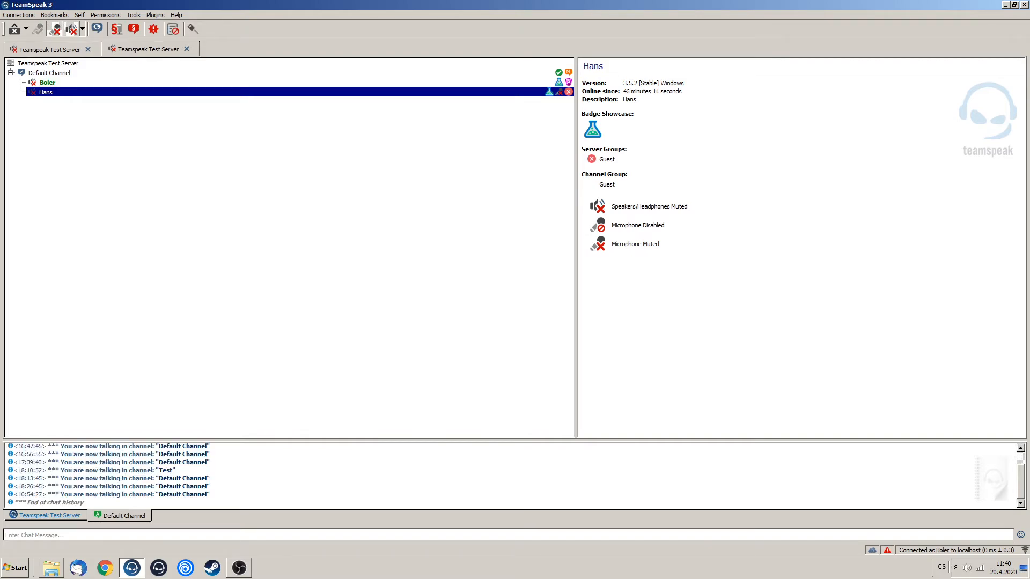
- Ban Hans for 6 hours with reason 'I dont like you', then view the ban list
{"action": "right_click", "coordinate": [44, 92]}
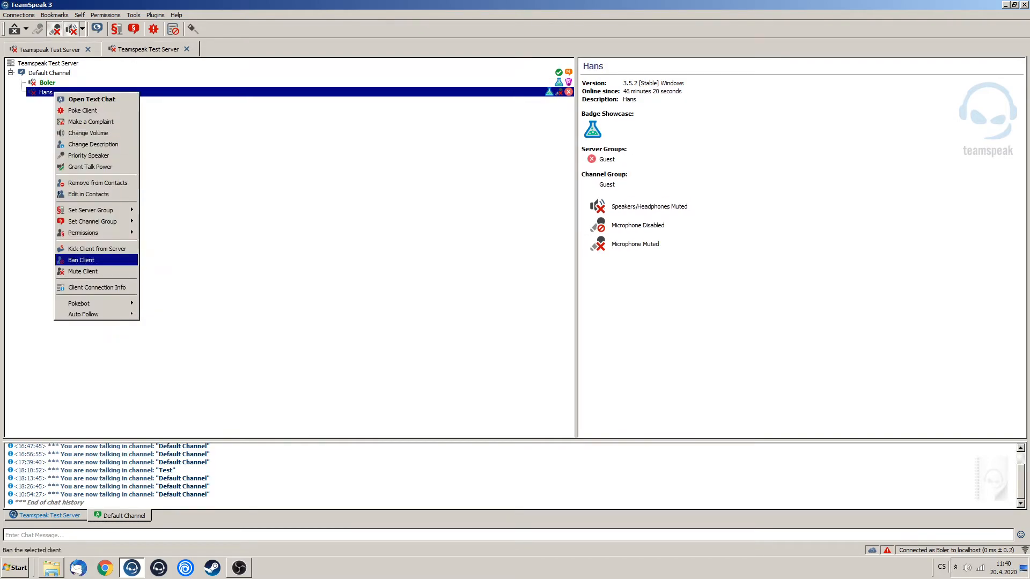
{"action": "left_click", "coordinate": [82, 260]}
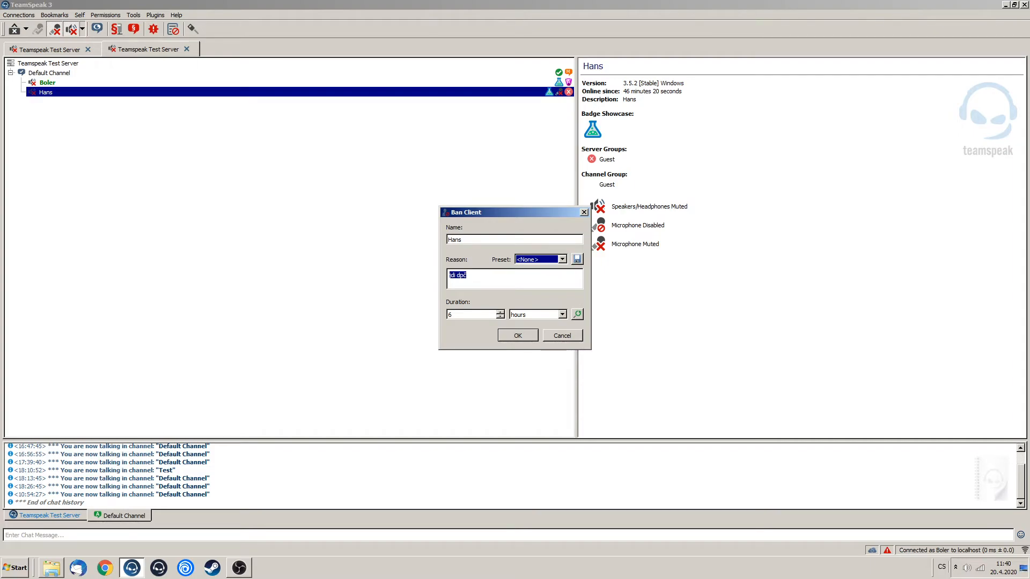
{"action": "left_click", "coordinate": [561, 259]}
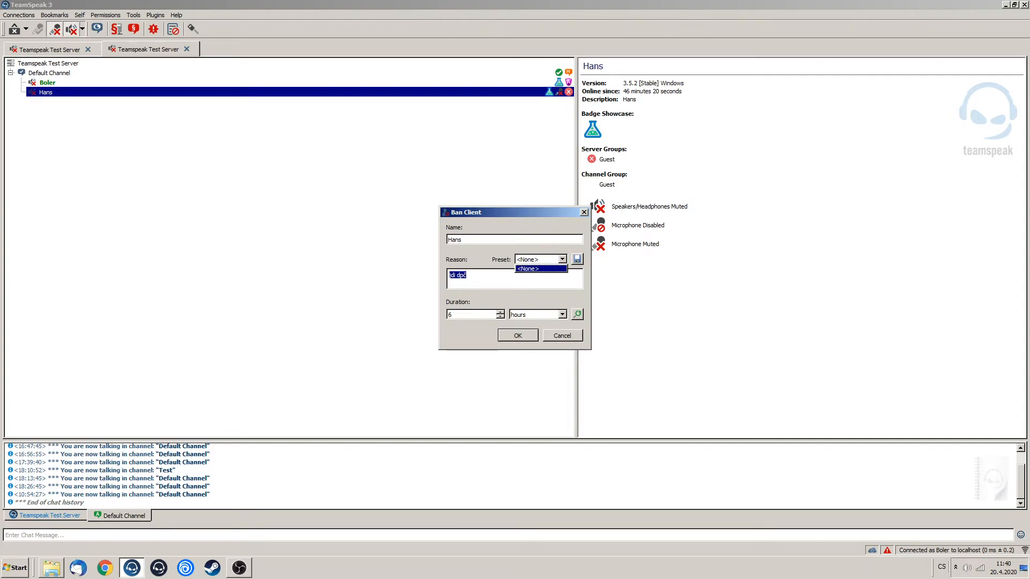
{"action": "type", "text": "I do"}
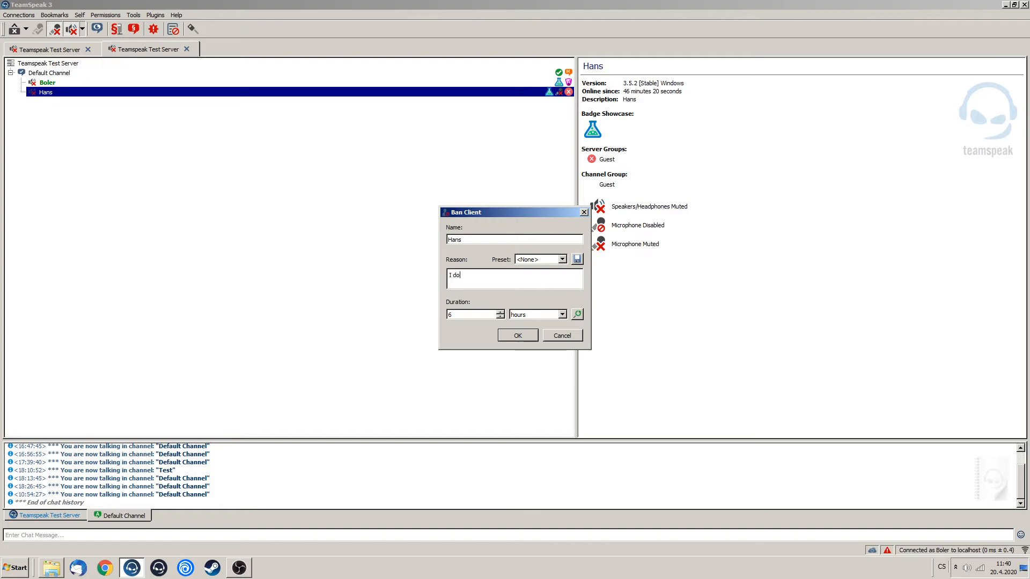
{"action": "type", "text": "nt like you"}
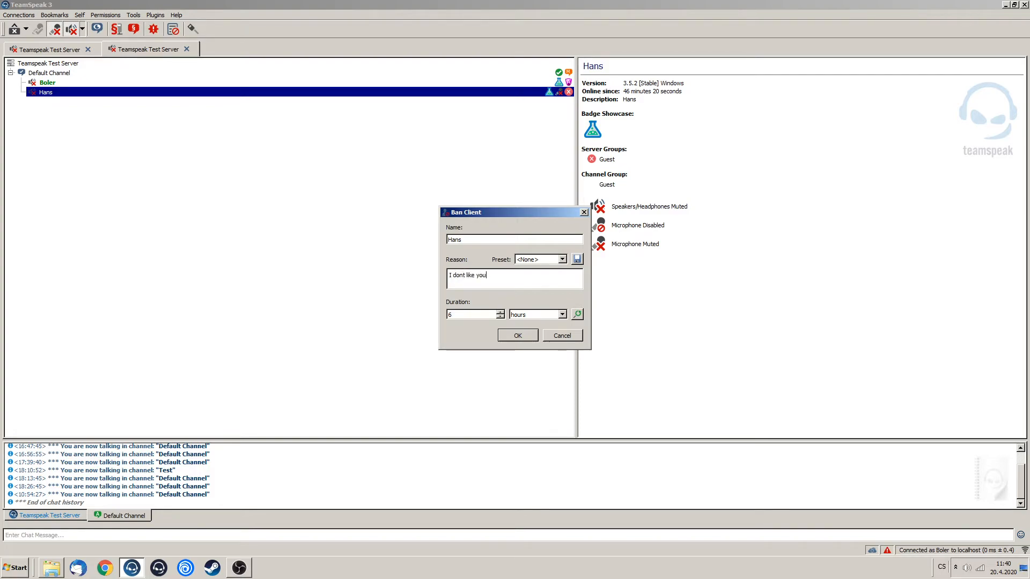
{"action": "left_click", "coordinate": [517, 334]}
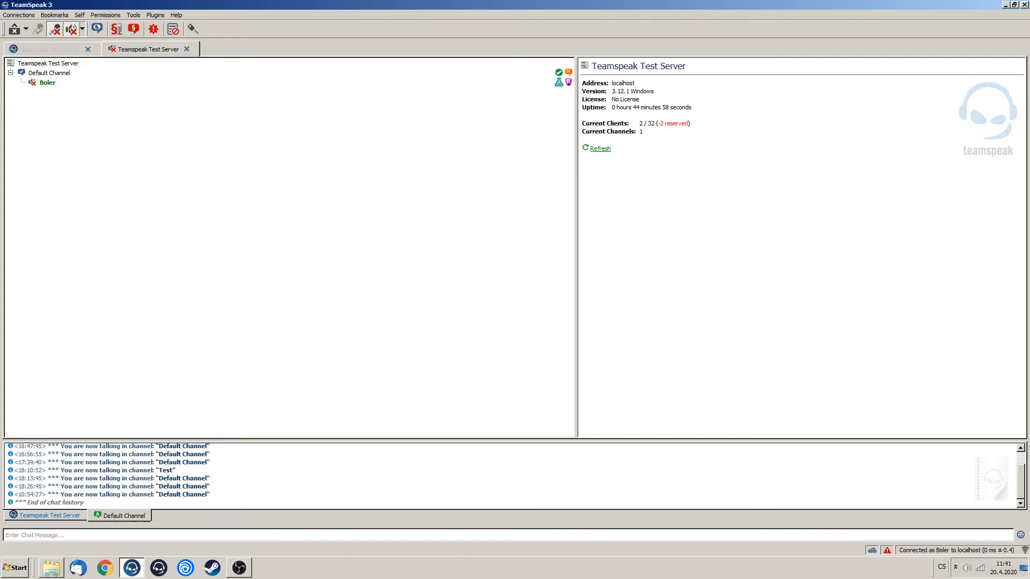
{"action": "left_click", "coordinate": [46, 49]}
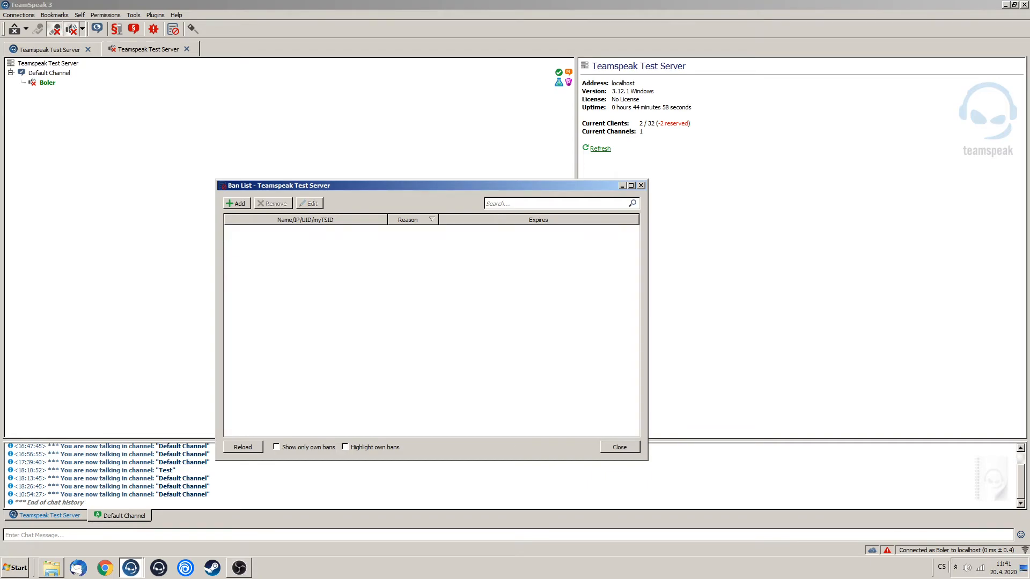
- Close the ban list, reconnect Hans to localhost from his tab, and open his actions menu
{"action": "left_click", "coordinate": [618, 447]}
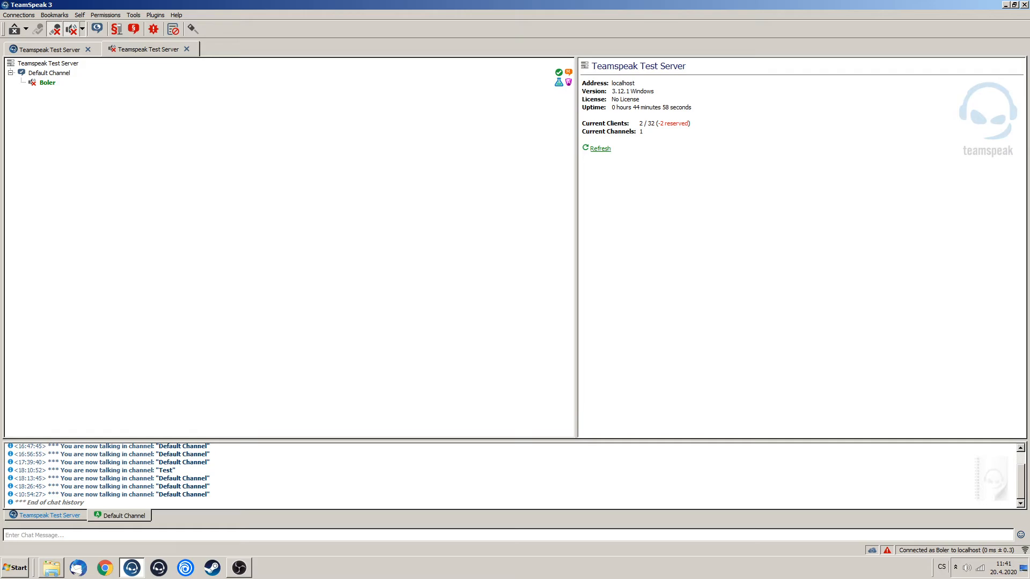
{"action": "left_click", "coordinate": [38, 28]}
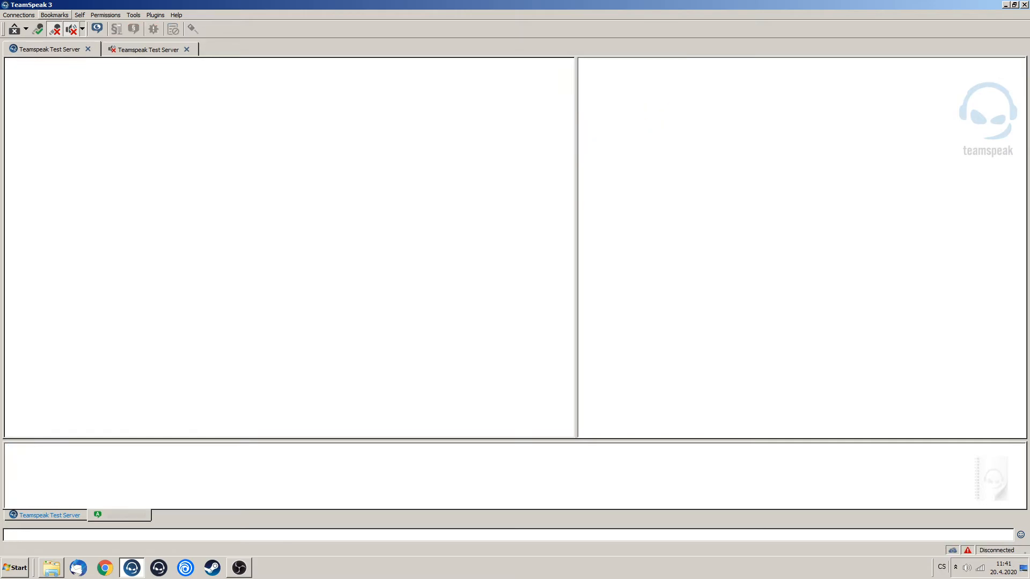
{"action": "left_click", "coordinate": [18, 14]}
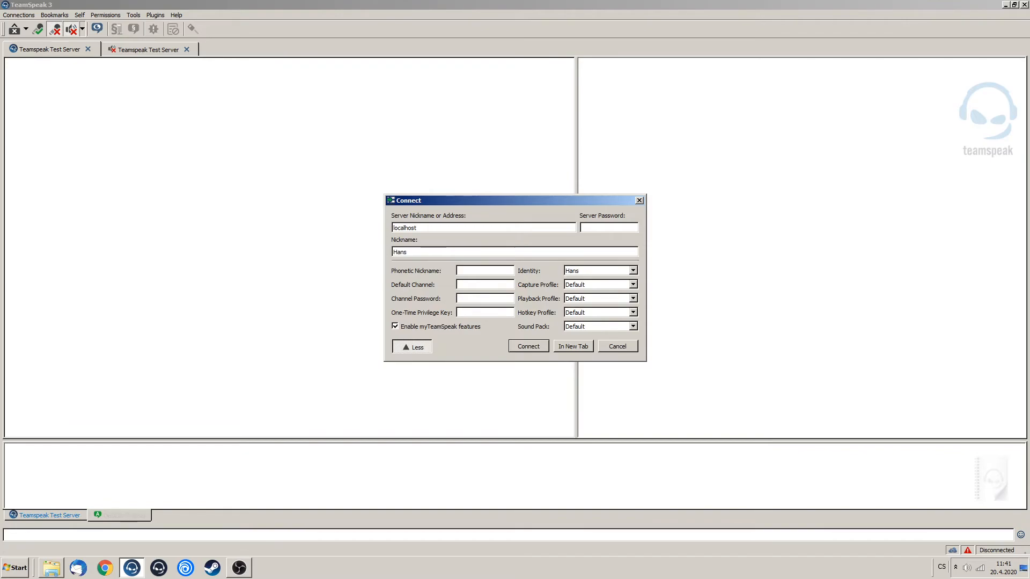
{"action": "left_click", "coordinate": [527, 346]}
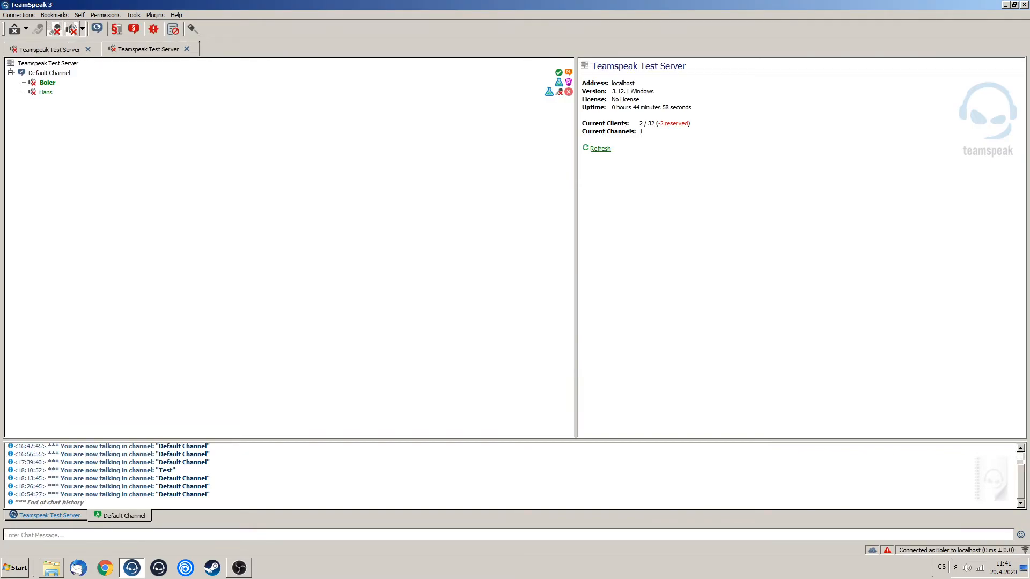
{"action": "right_click", "coordinate": [46, 91]}
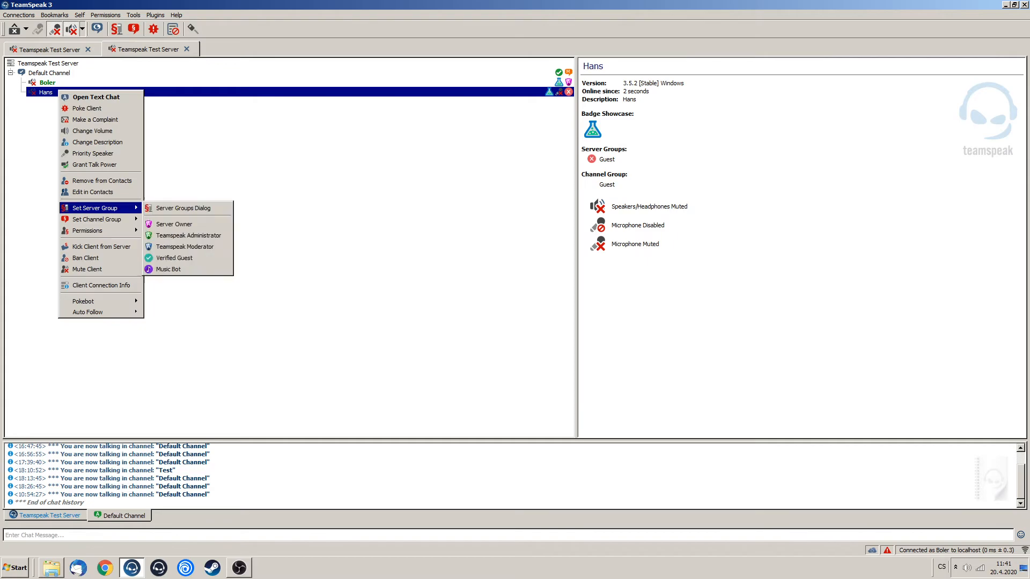
- Put Hans back in the Server Owner group
{"action": "left_click", "coordinate": [173, 224]}
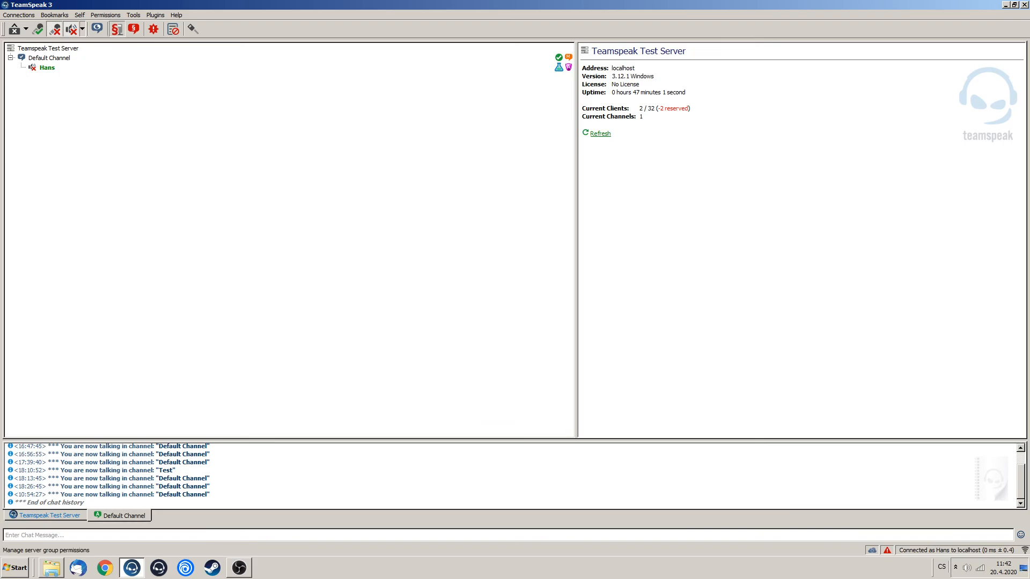
{"action": "left_click", "coordinate": [116, 29]}
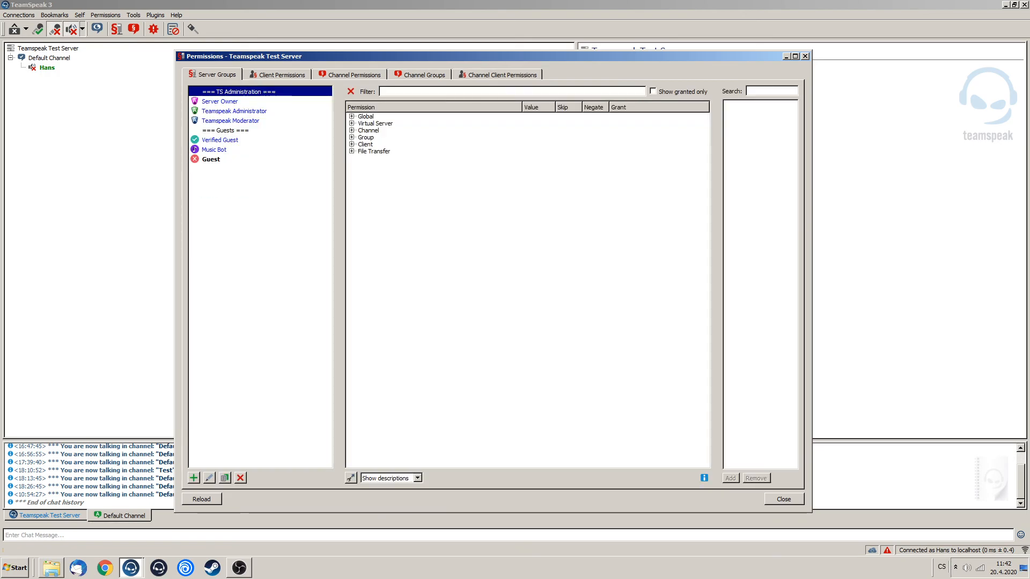
{"action": "left_click", "coordinate": [781, 499]}
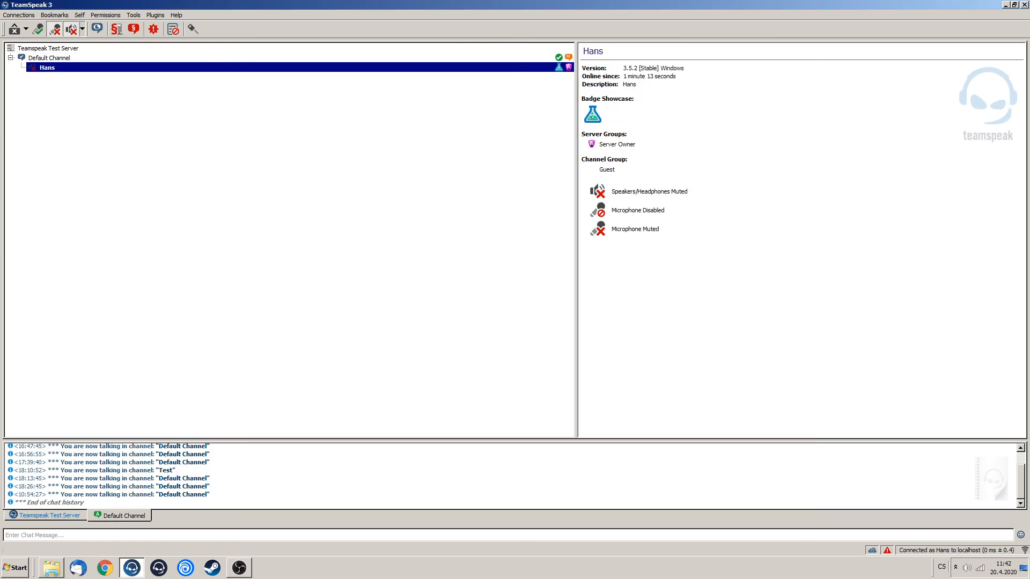